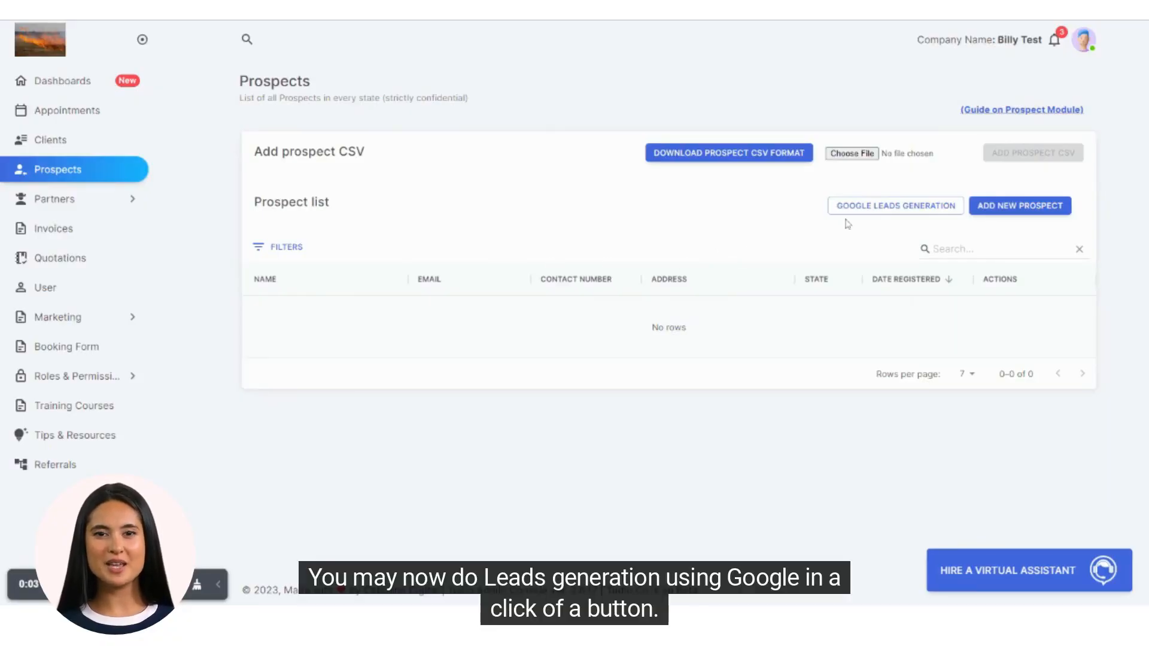
Run a Google leads search for 'Clinic' at V. Urgello Street, Cebu City
left_click(895, 205)
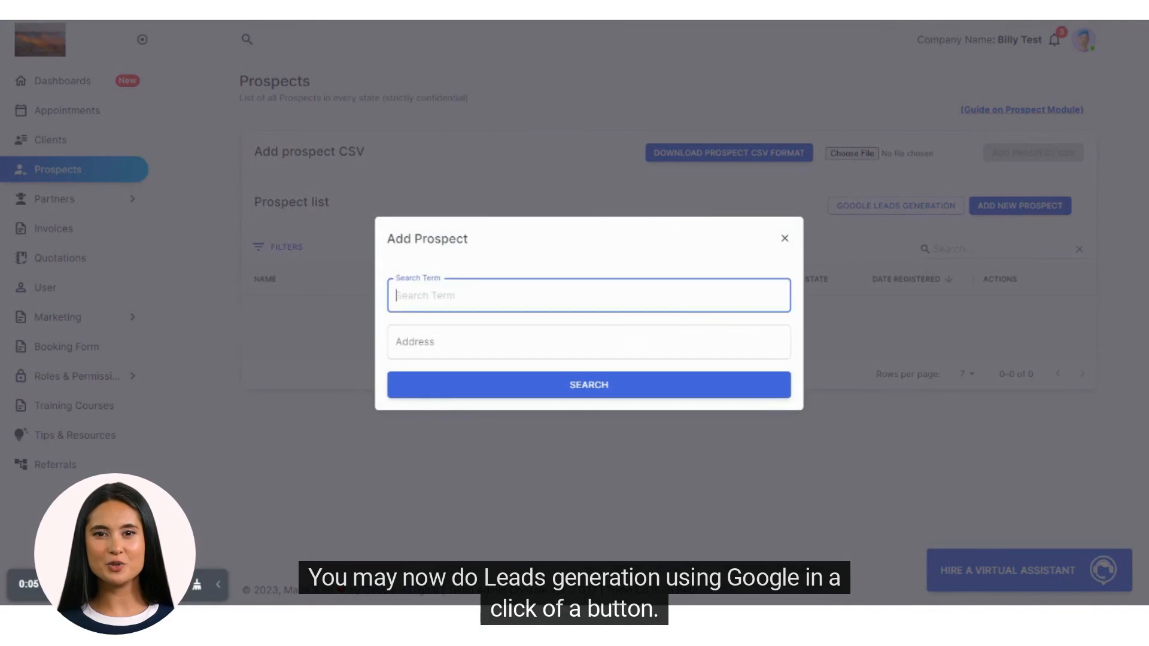
type("Clinic")
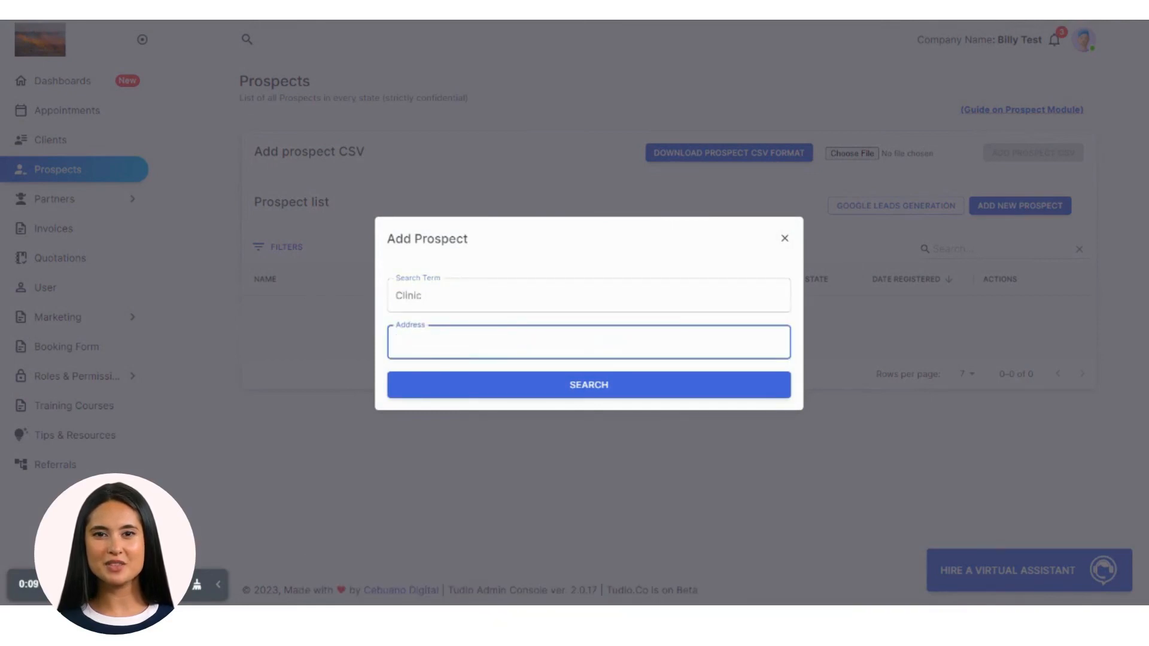
type("V Urgello")
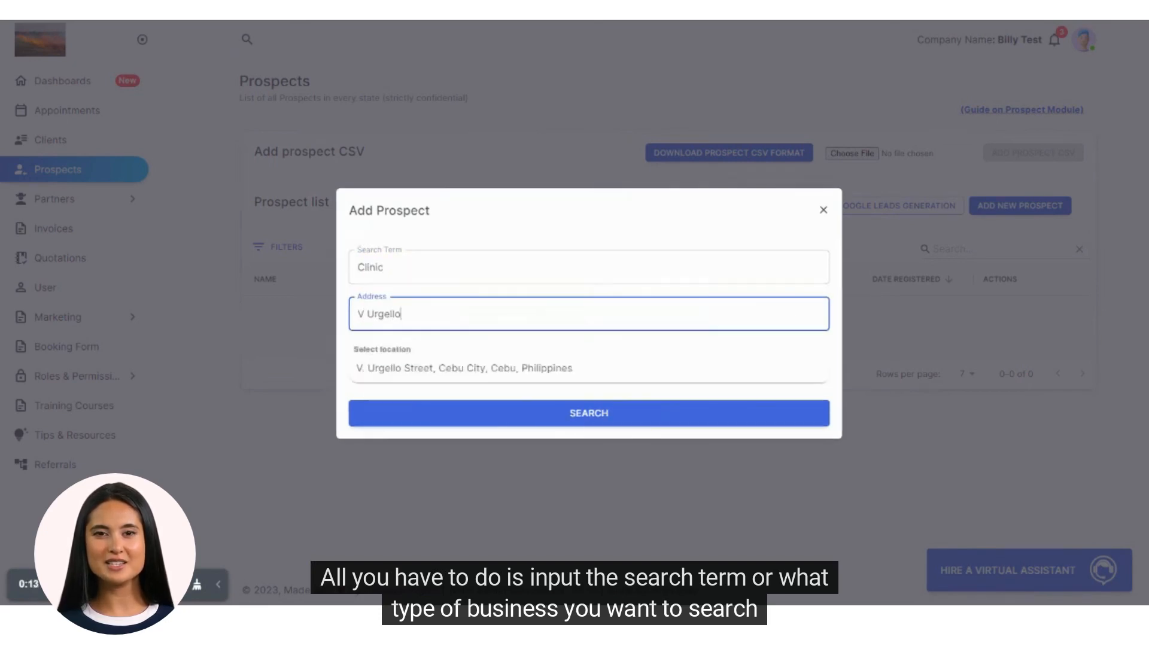
left_click(464, 368)
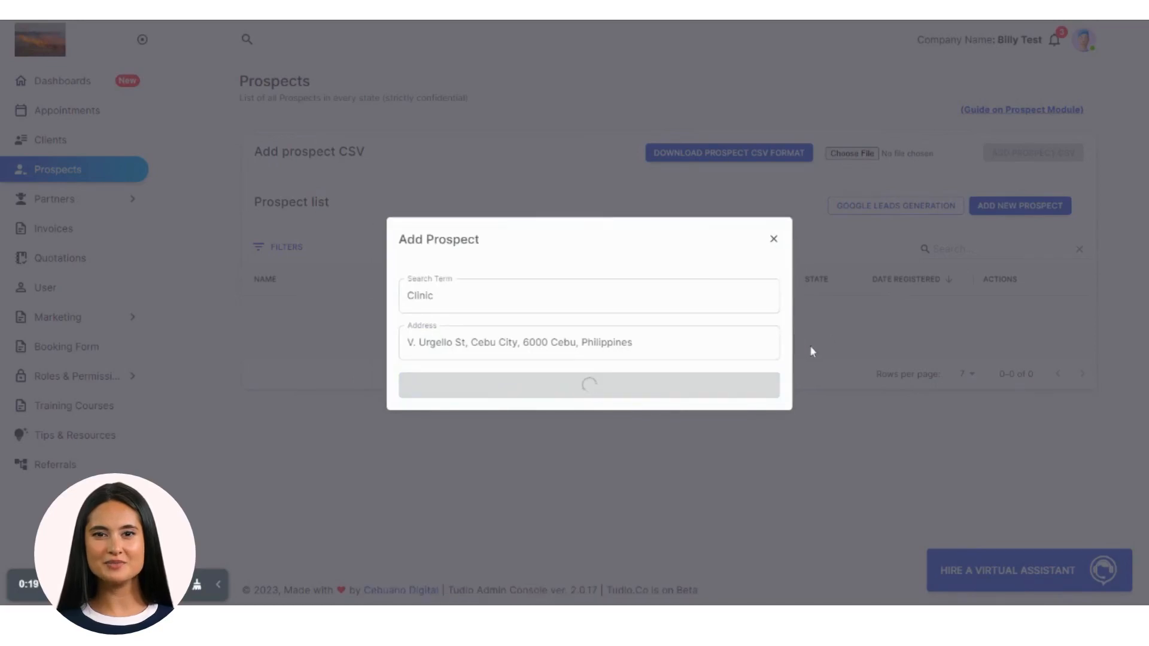
left_click(588, 384)
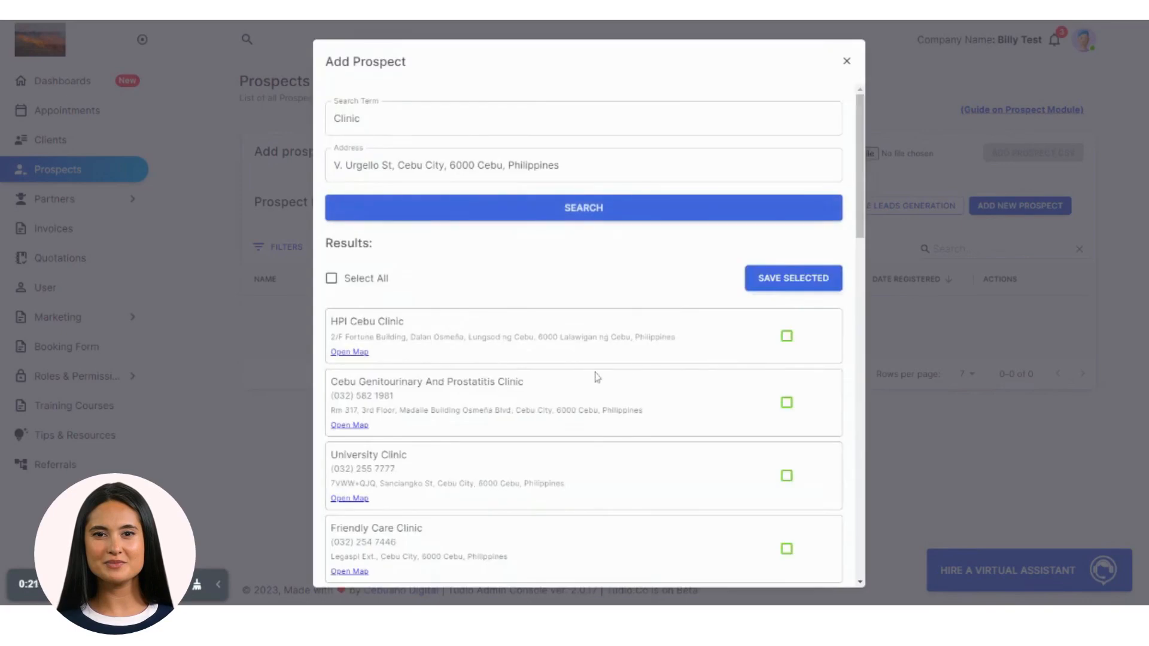
Scroll through the clinic results and load more leads like Centre For Sight and HeartHub
scroll("down", 3)
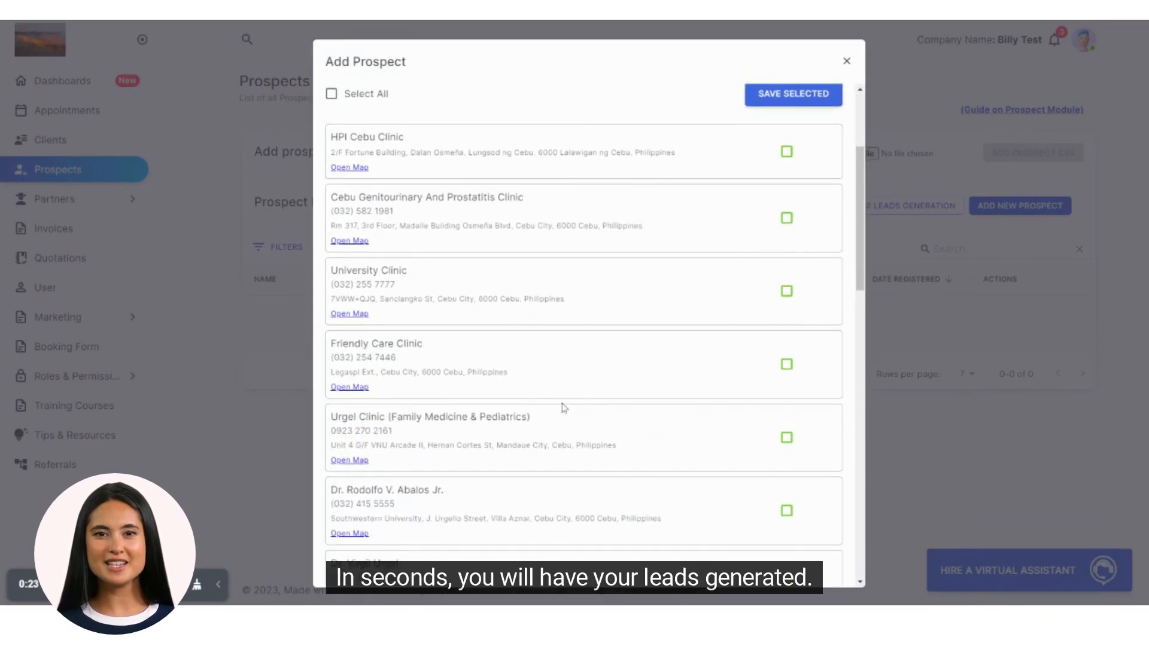
scroll("down", 3)
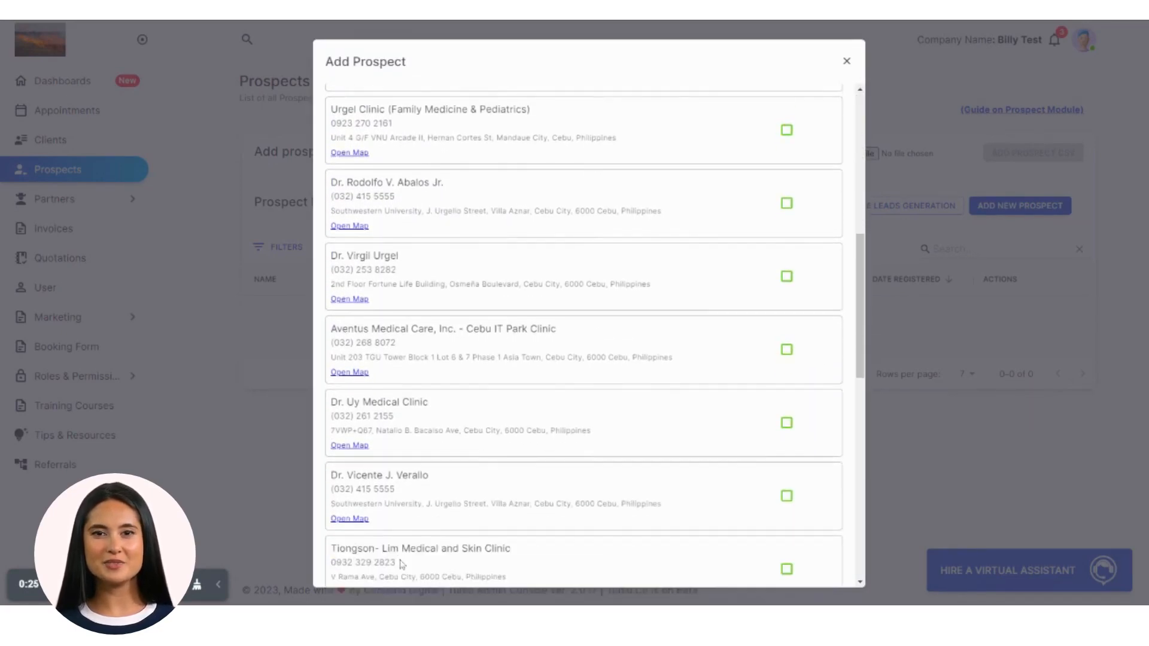
scroll("down", 3)
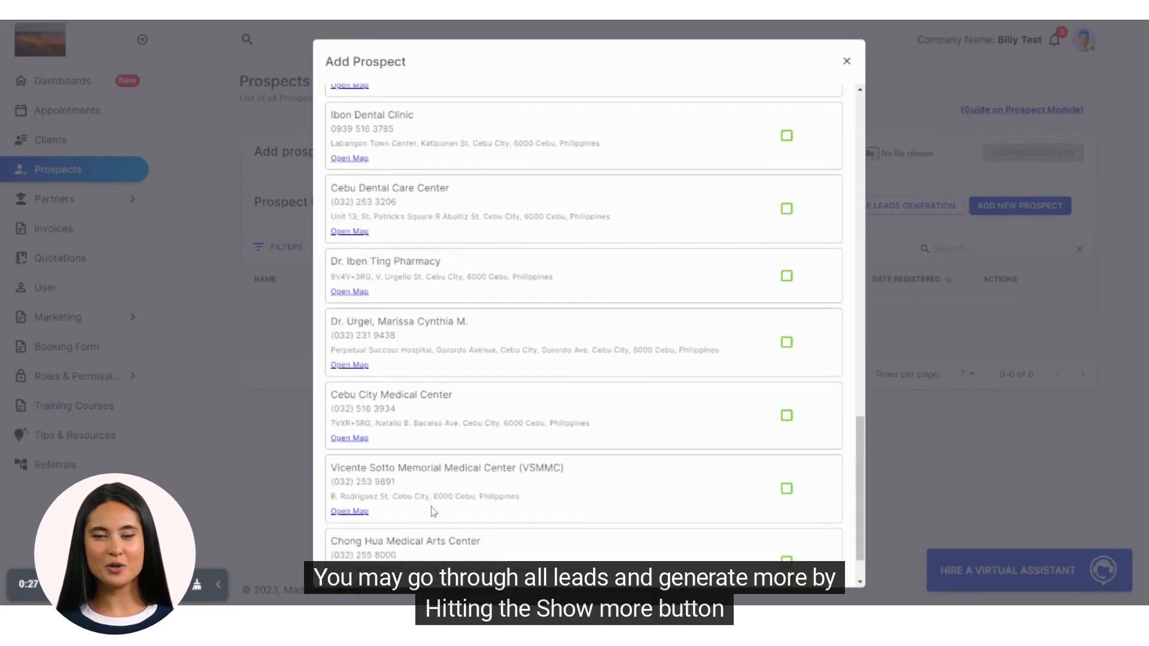
scroll("down", 3)
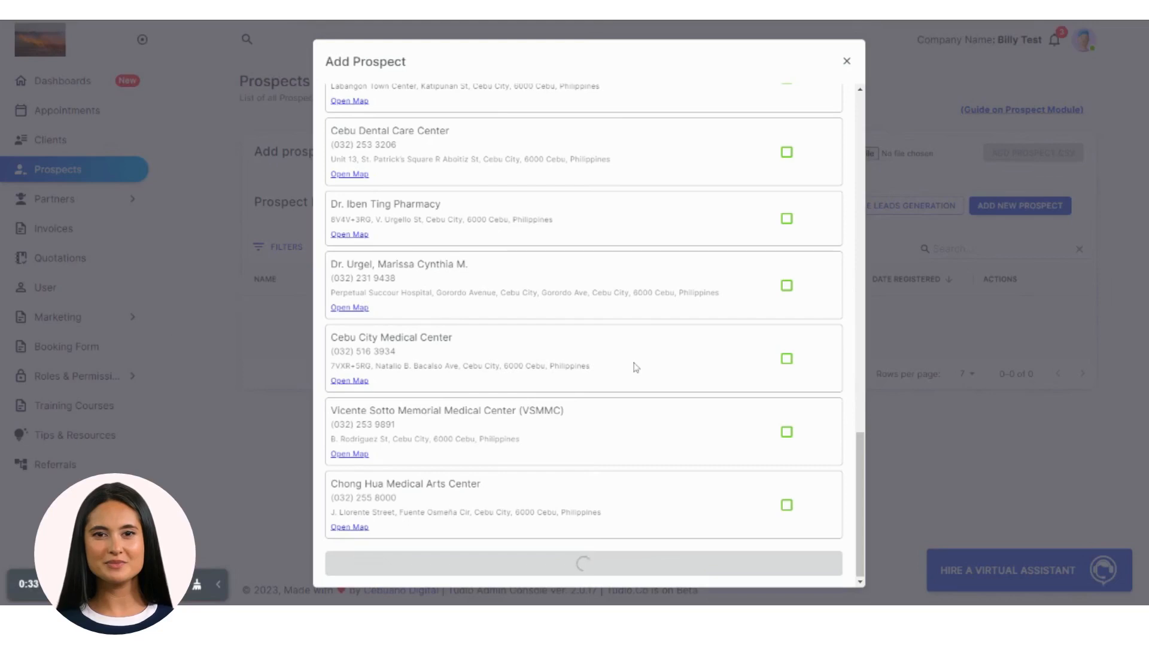
scroll("down", 3)
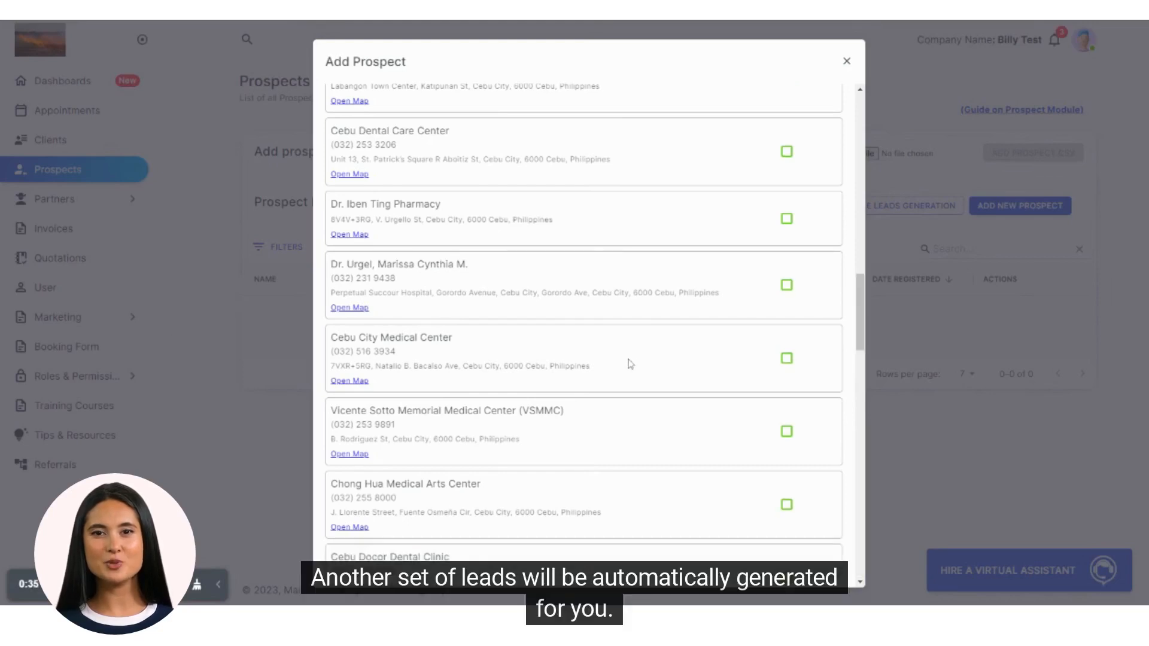
scroll("down", 3)
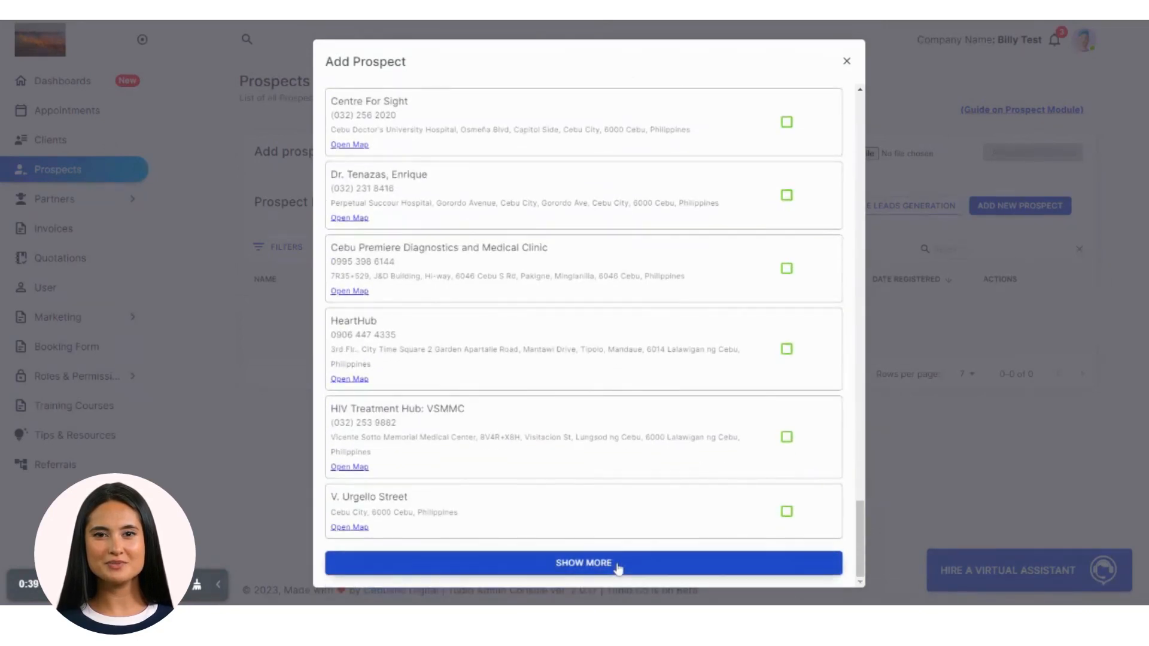
mouse_move(593, 311)
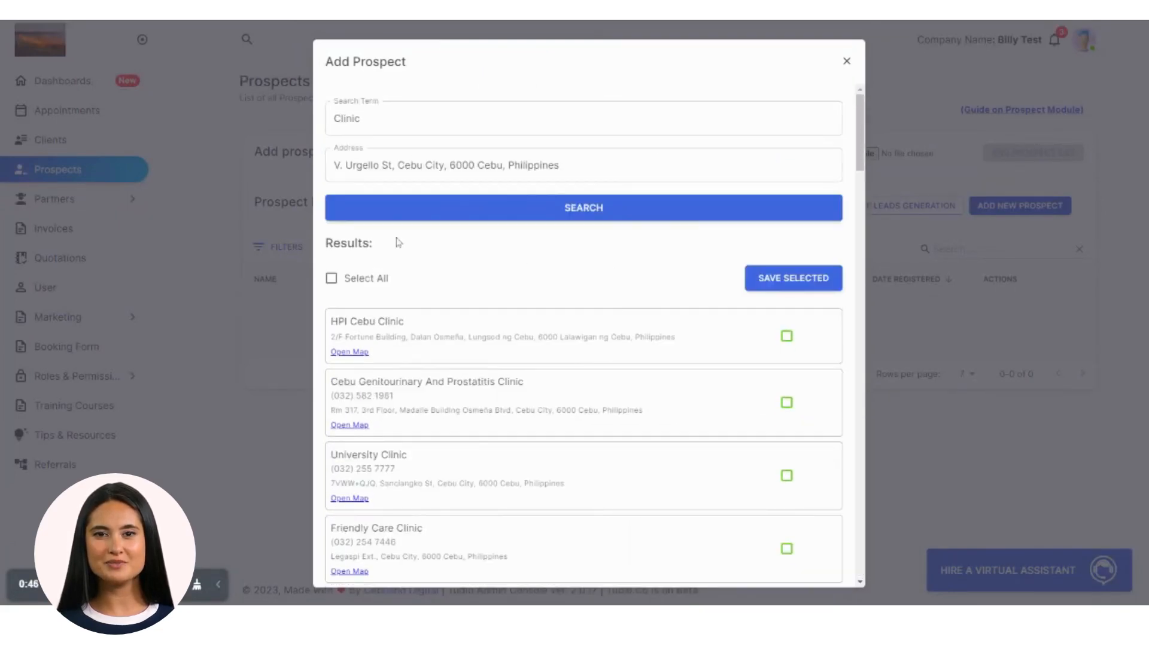
left_click(332, 279)
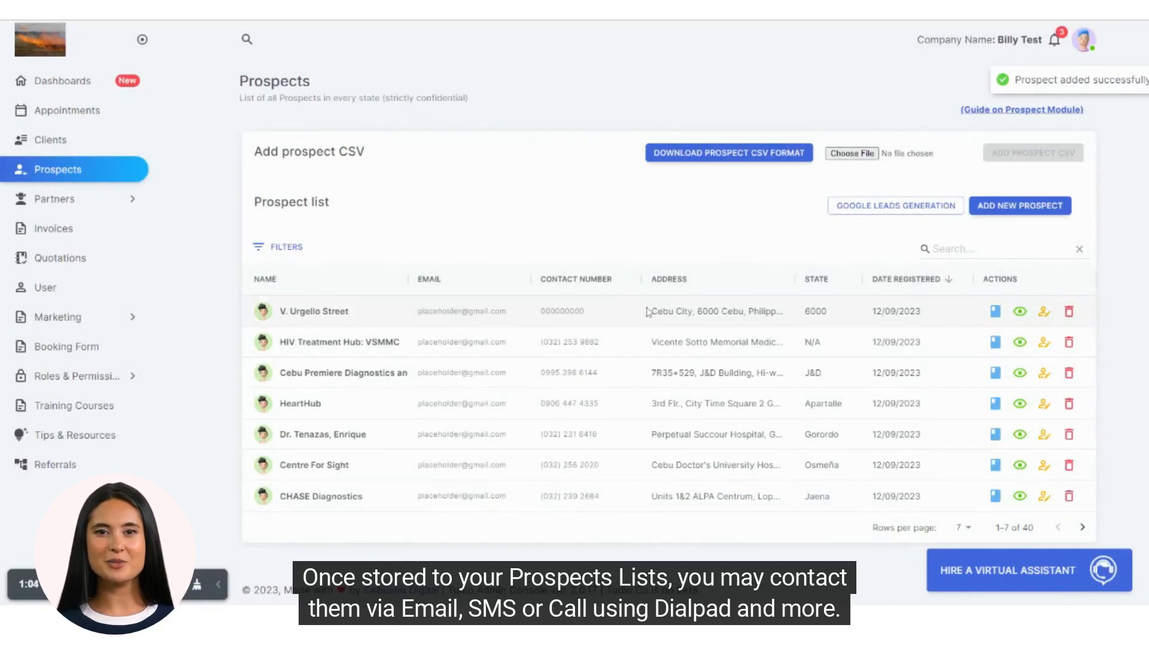
left_click(1082, 526)
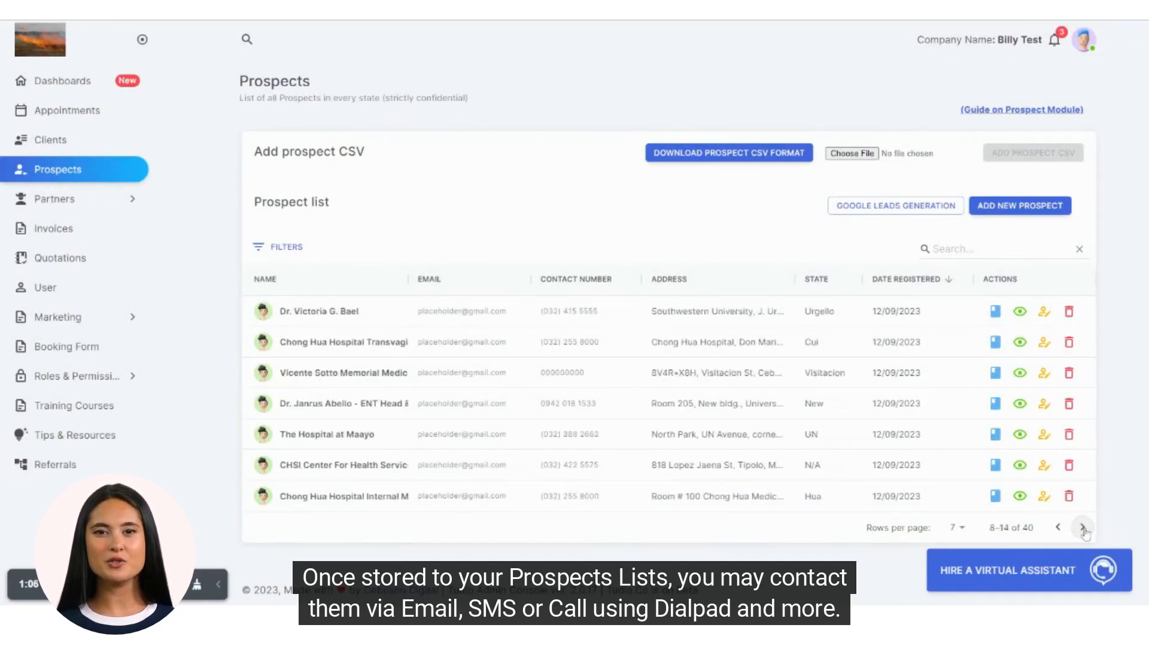
left_click(1084, 527)
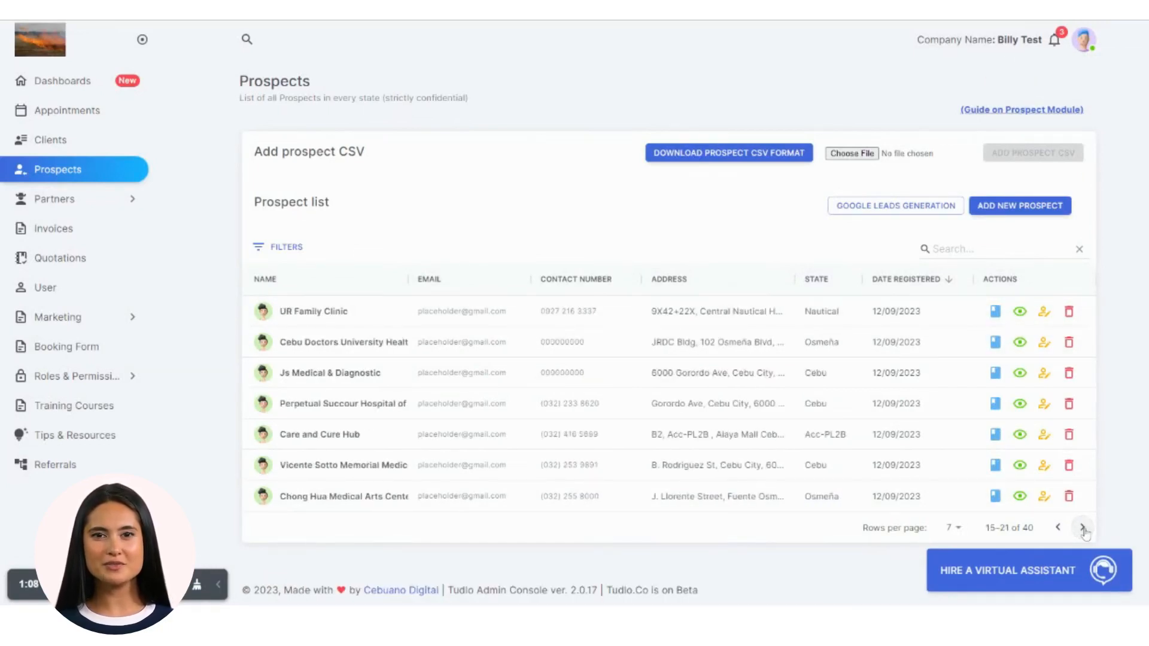
left_click(1083, 527)
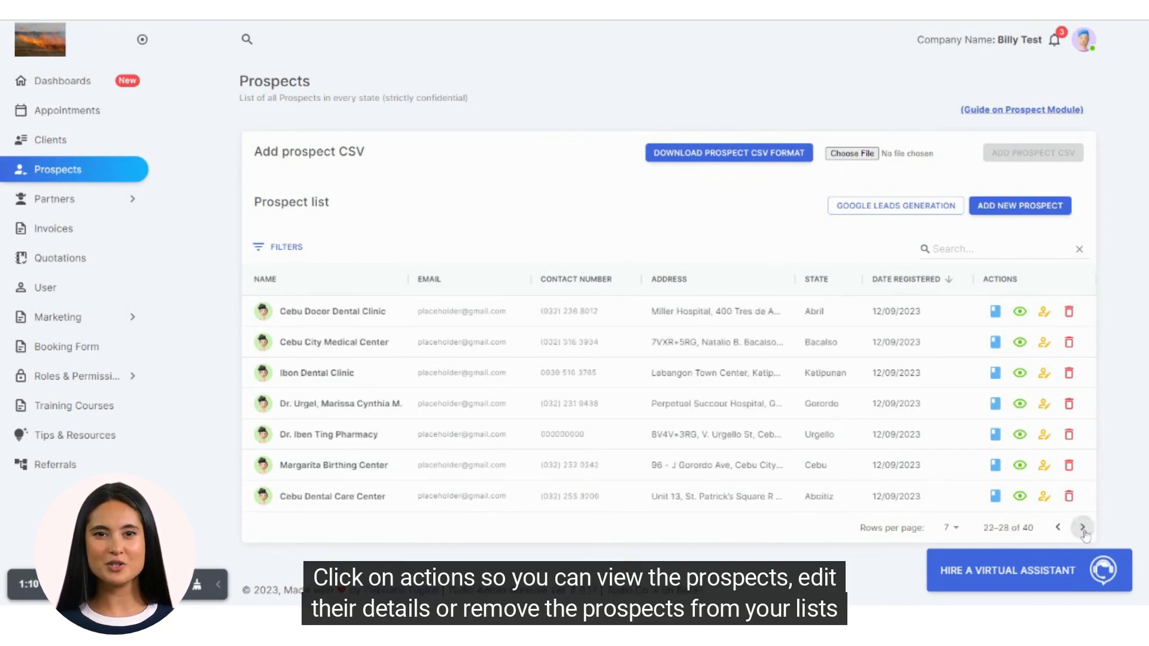
left_click(1083, 526)
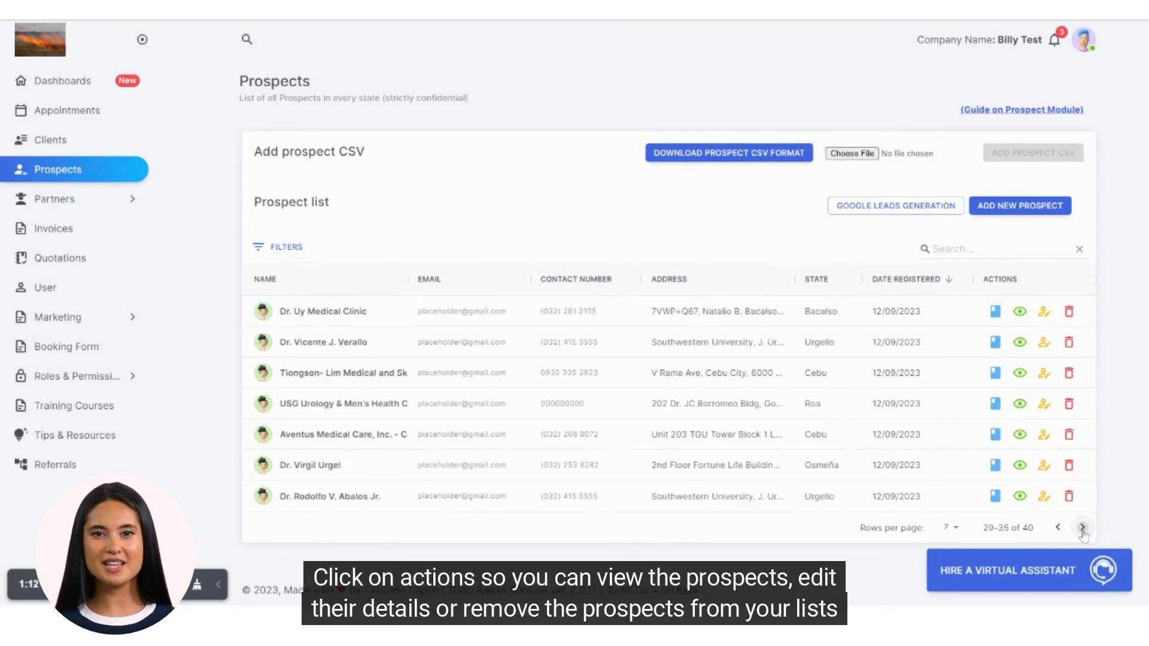
left_click(1082, 527)
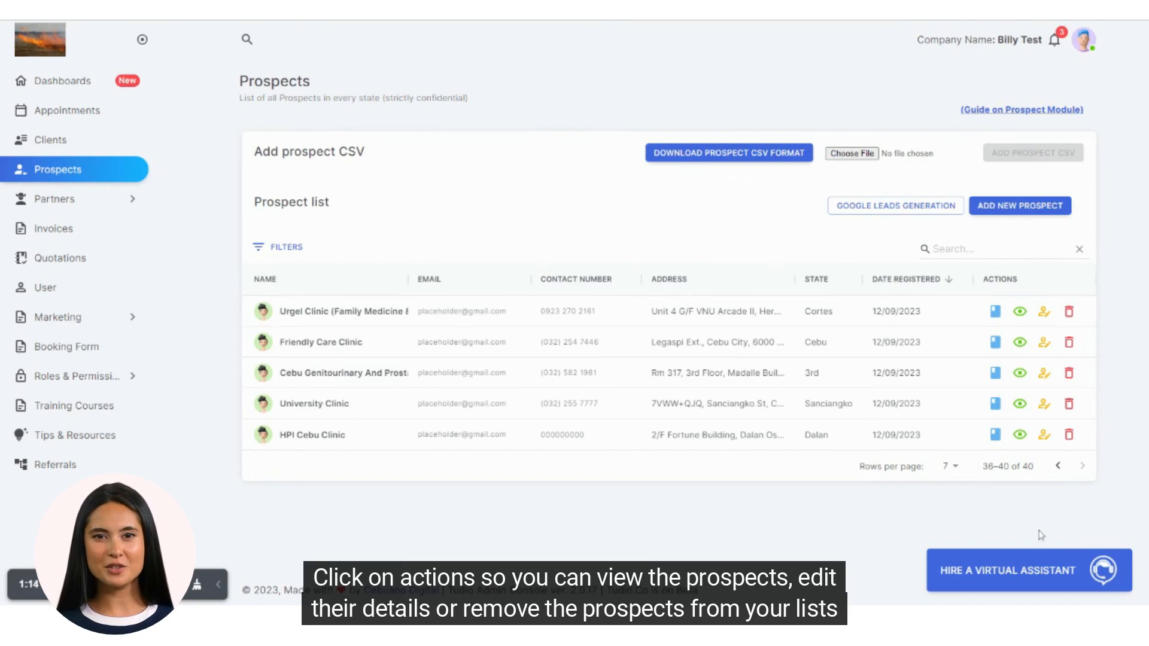
left_click(1044, 465)
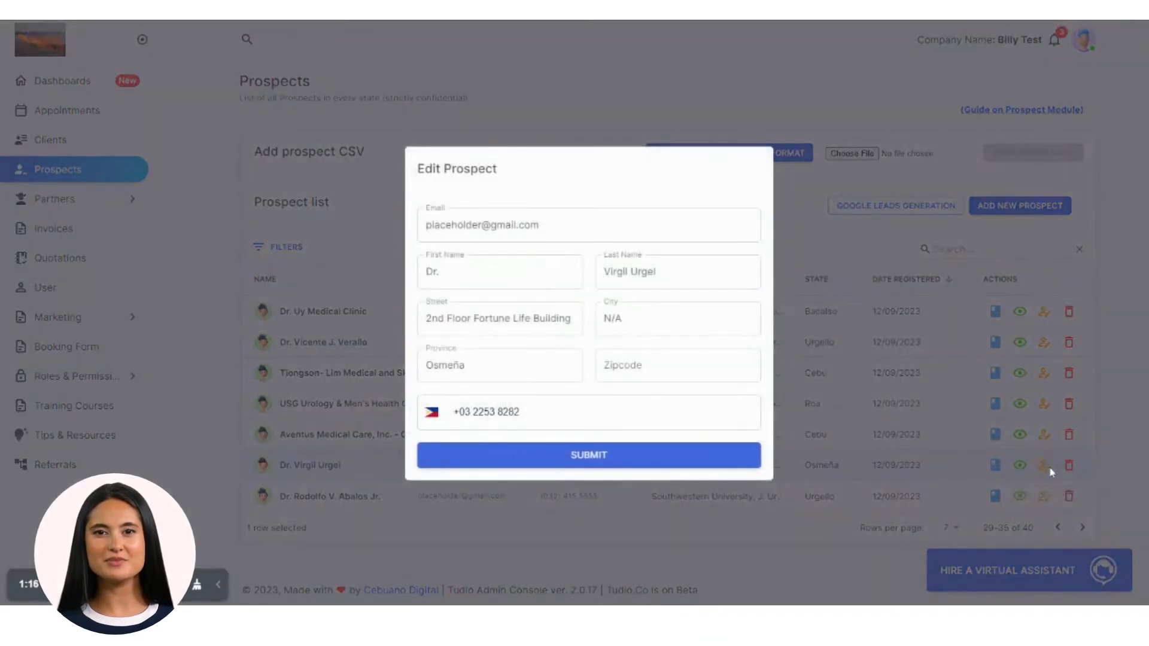